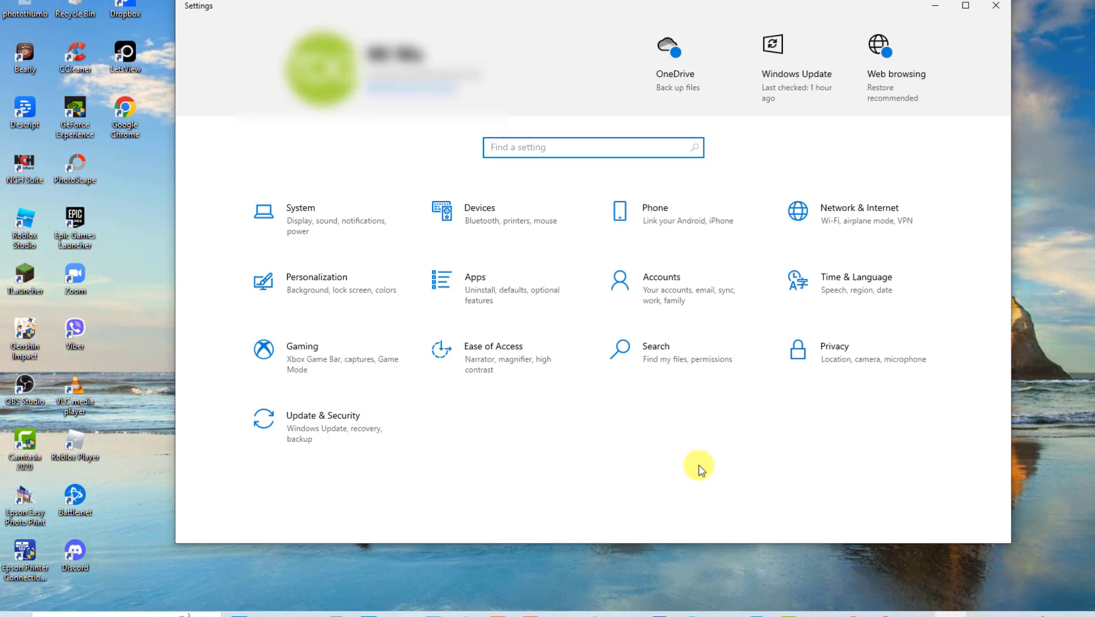
Check for updates in Update & Security and start the optional 2023-03 cumulative preview download, then close Settings.
click(324, 414)
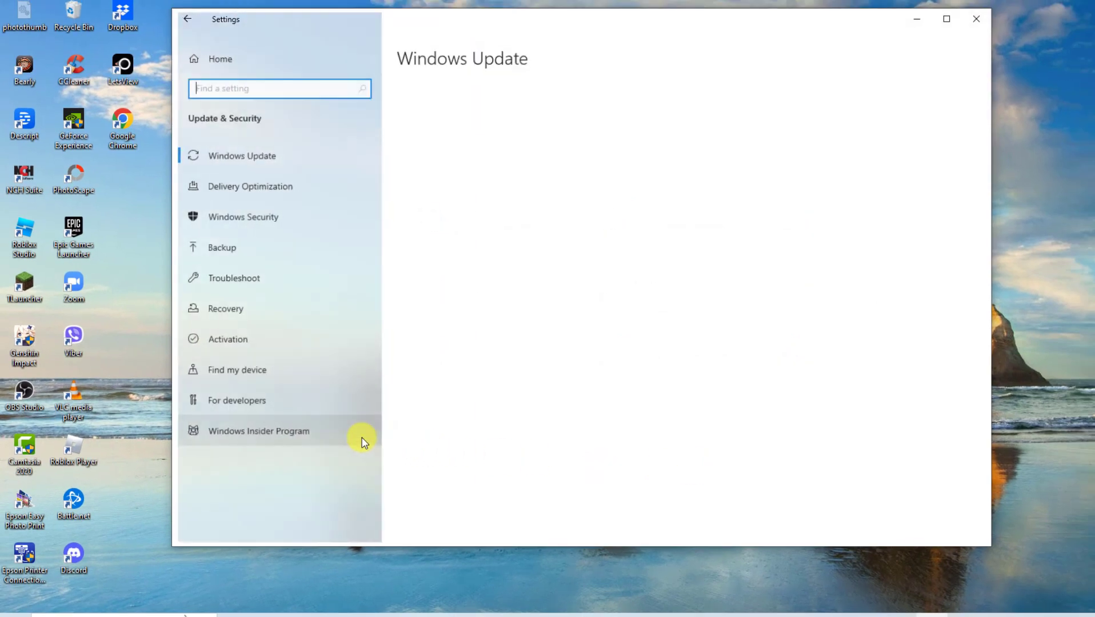
click(242, 156)
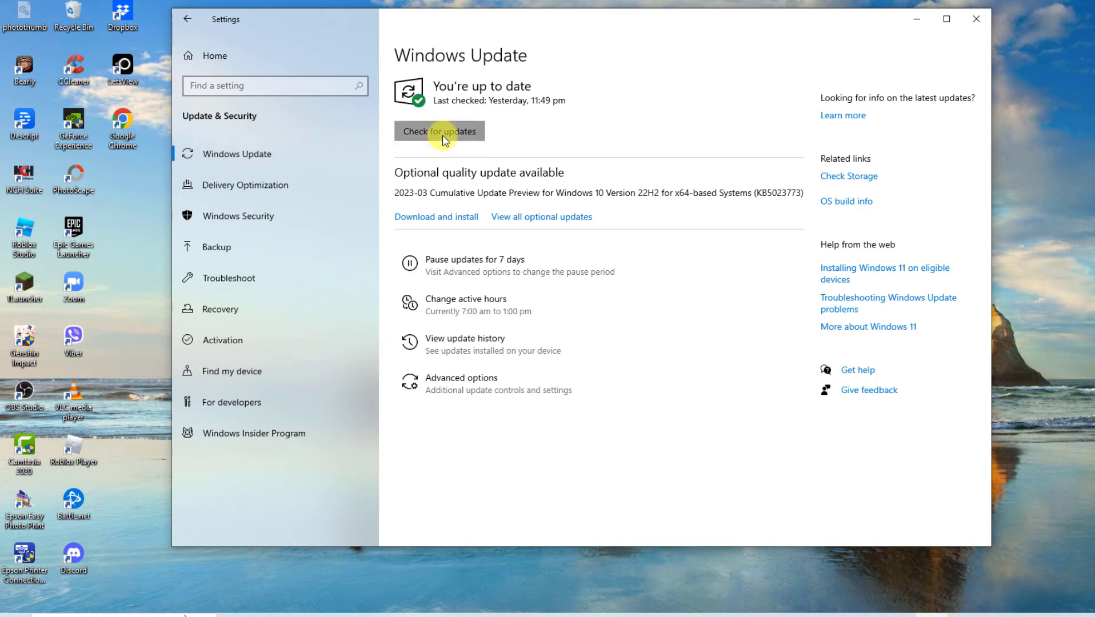
click(439, 131)
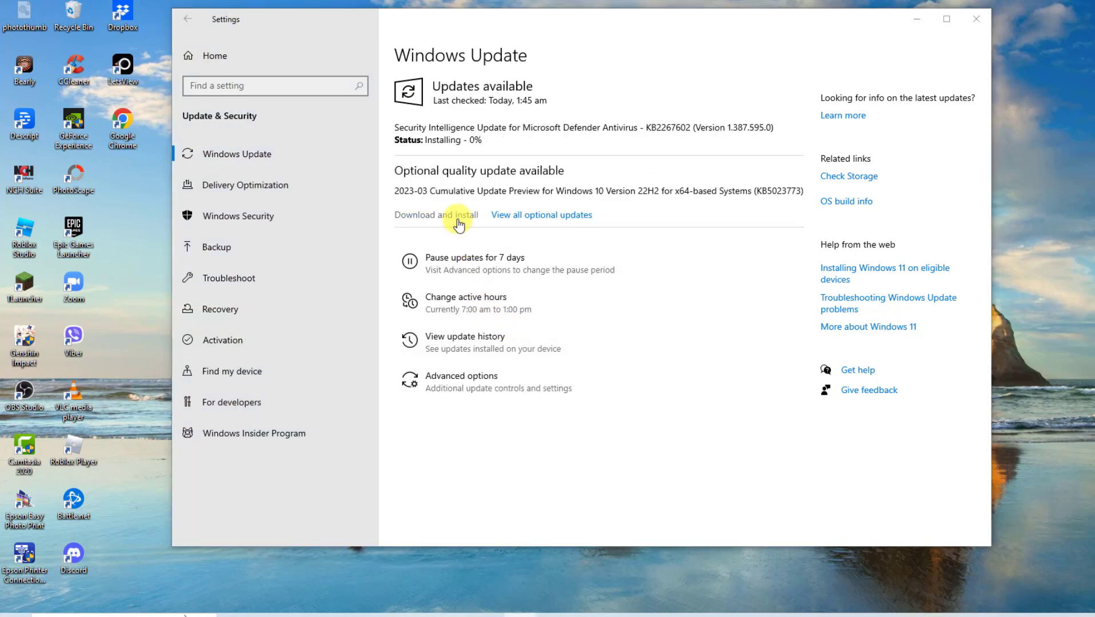
click(435, 215)
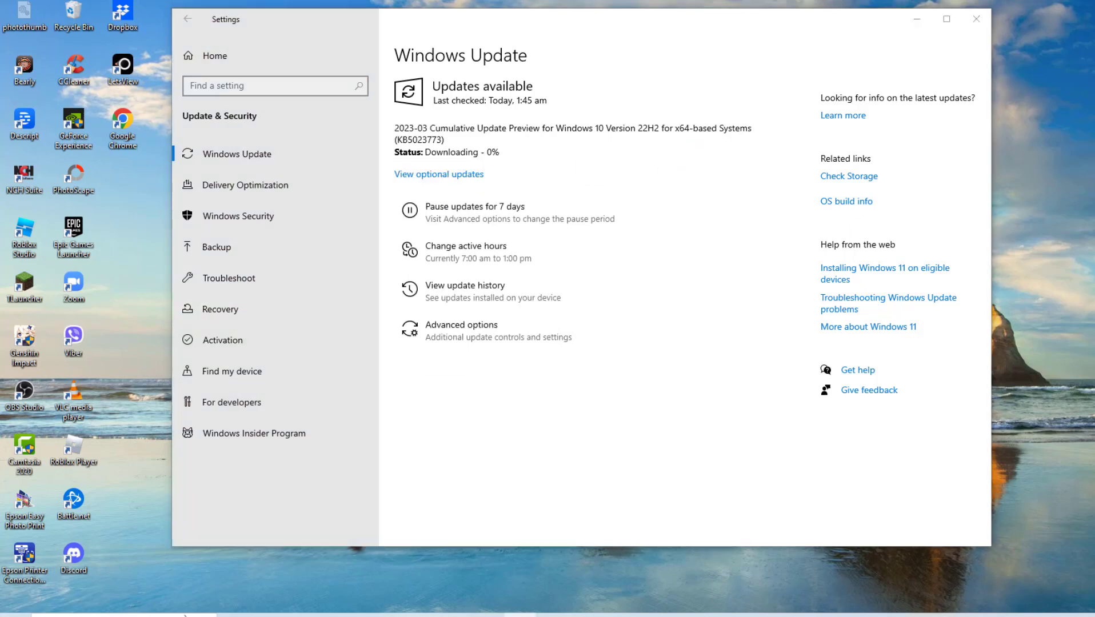
click(974, 19)
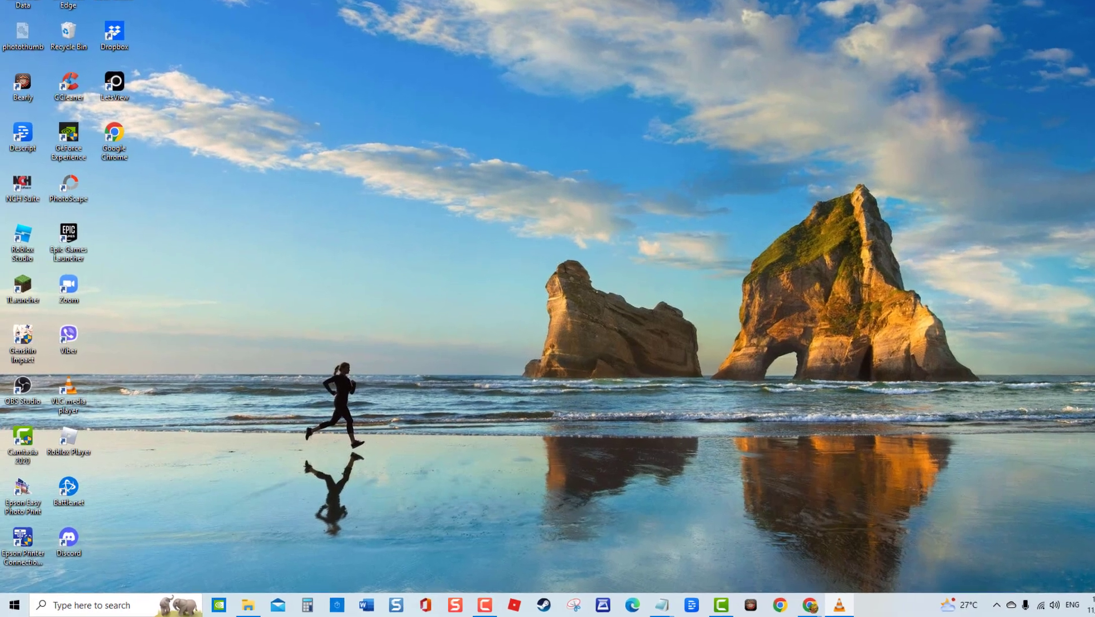
click(13, 605)
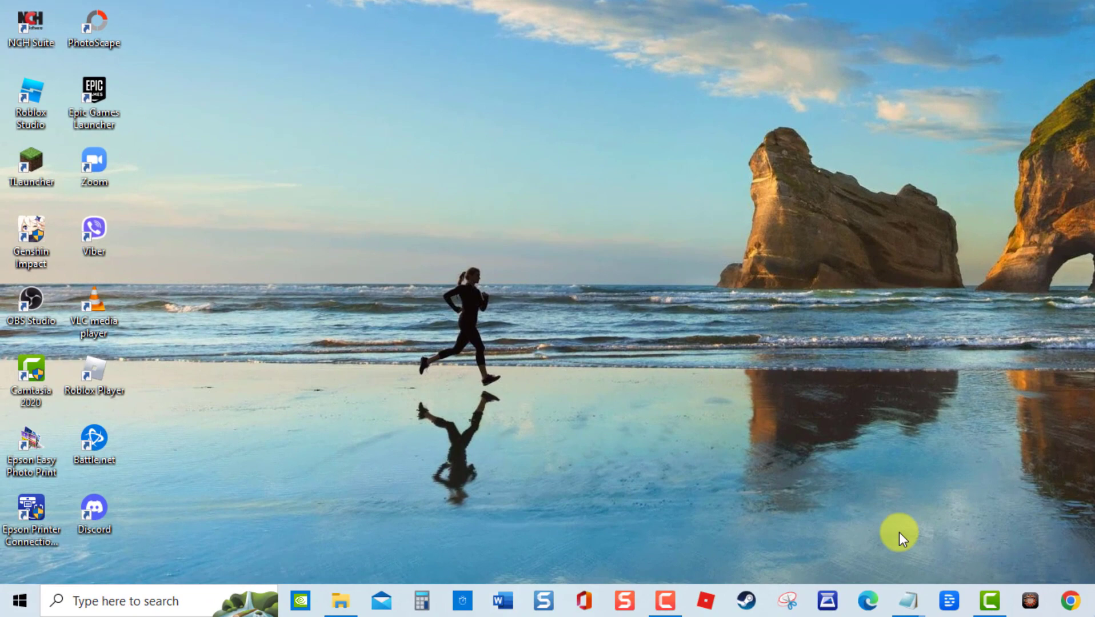
Run 'sfc/scannnow' in an administrator Command Prompt, getting only usage help, then close it.
text(command prompt)
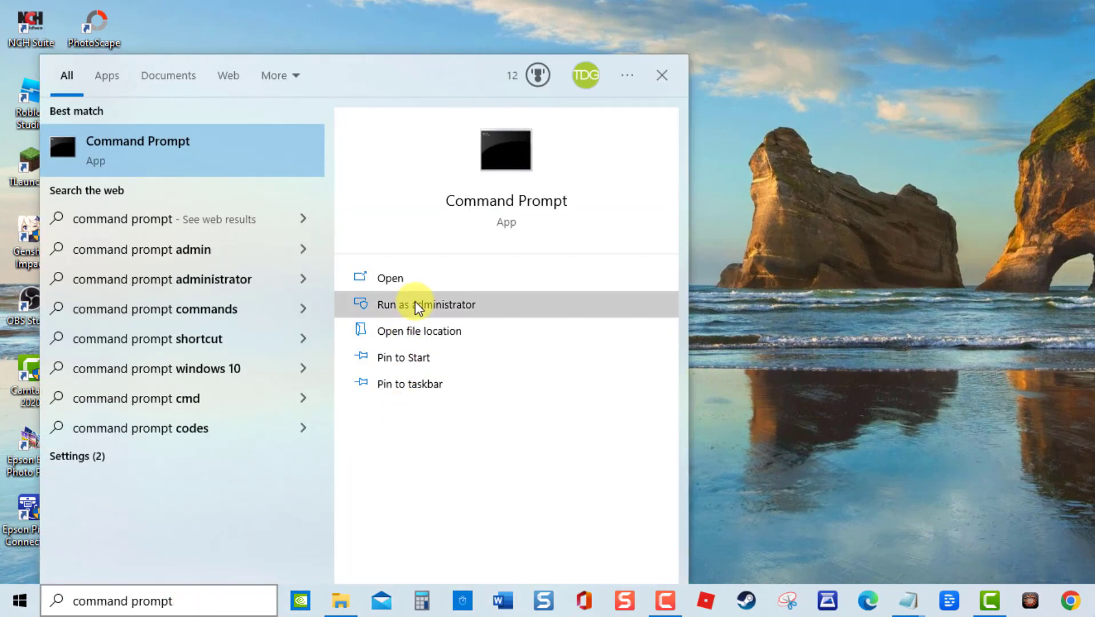
click(426, 304)
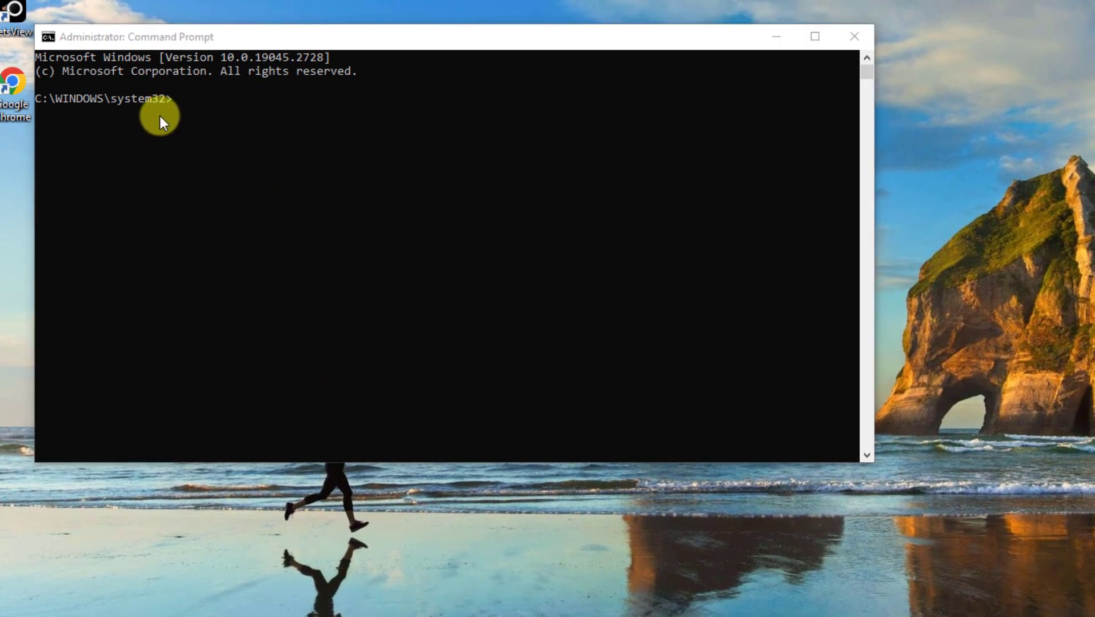
text(sfc/scannnow)
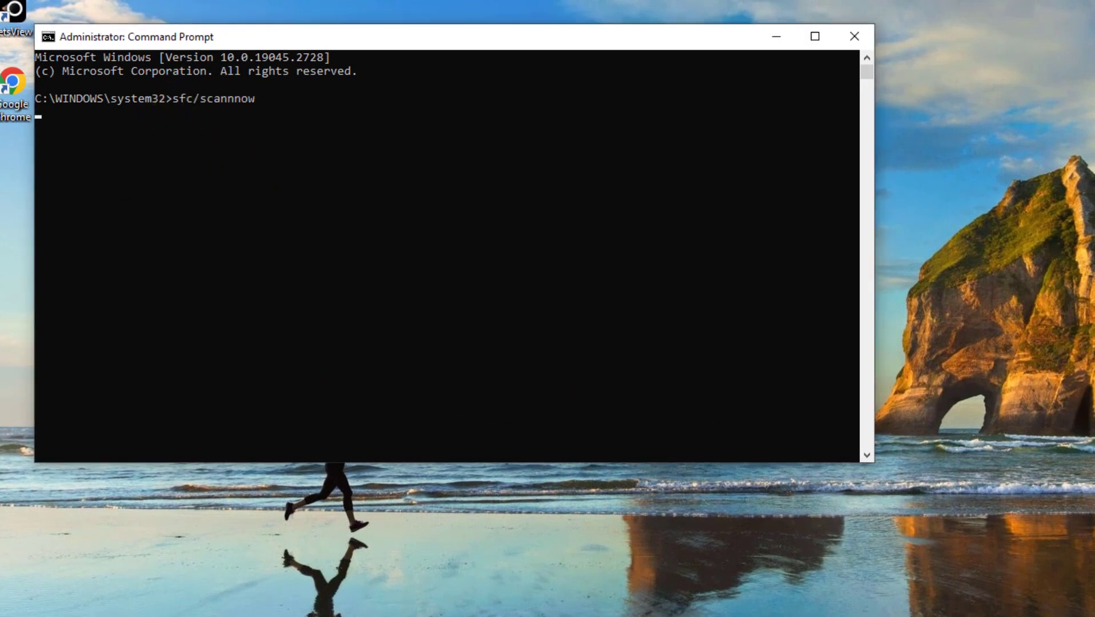
key(enter)
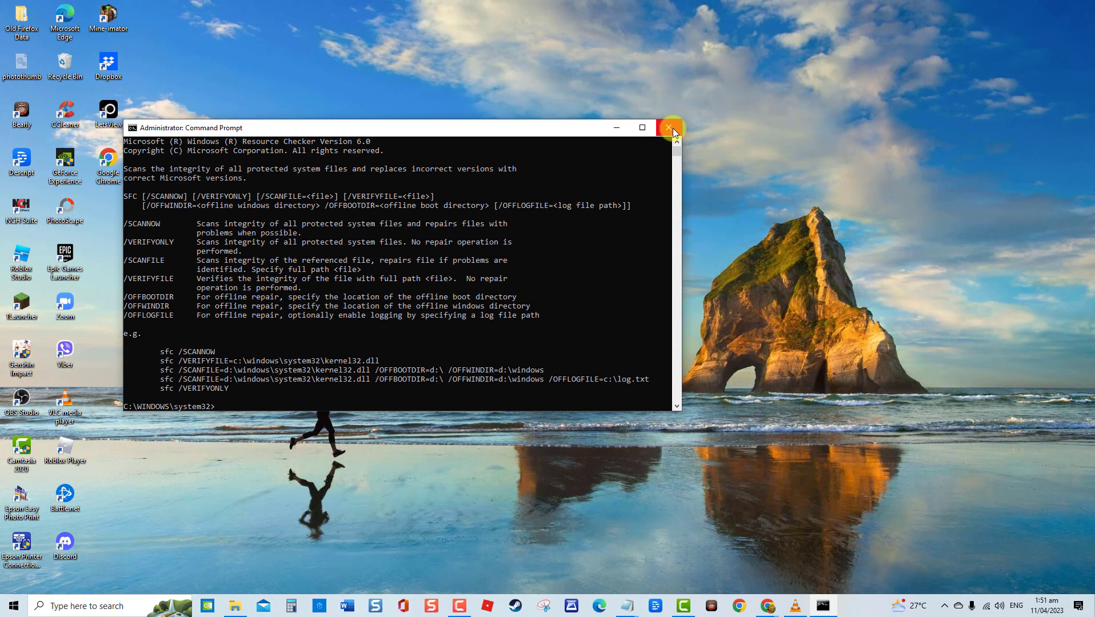
click(670, 128)
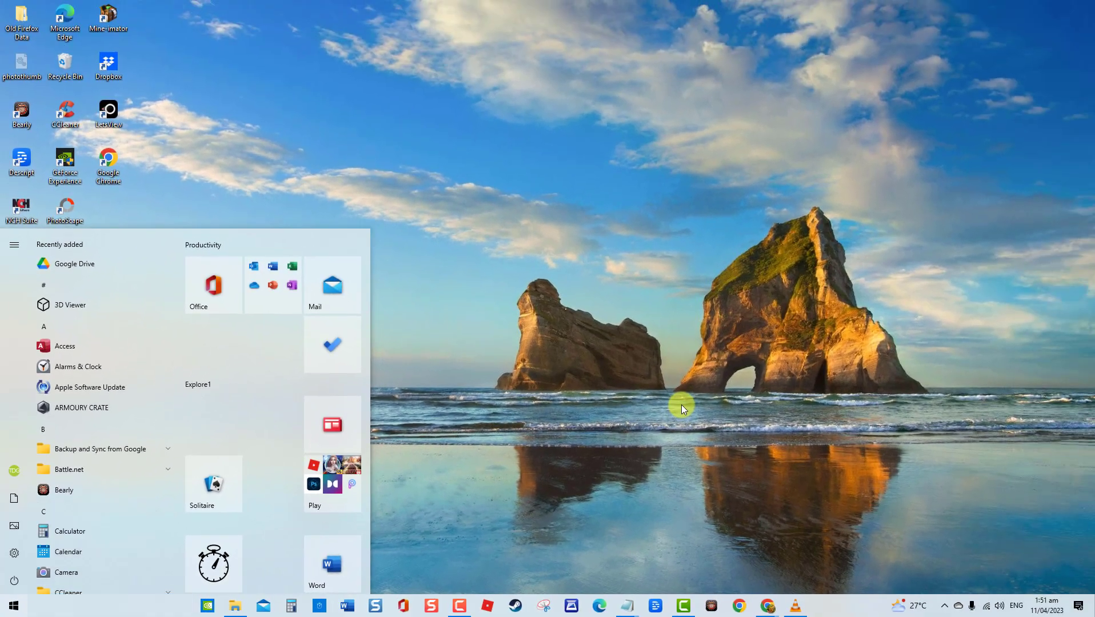
Launch Device Manager via the Run dialog with devmgmt.msc.
click(13, 606)
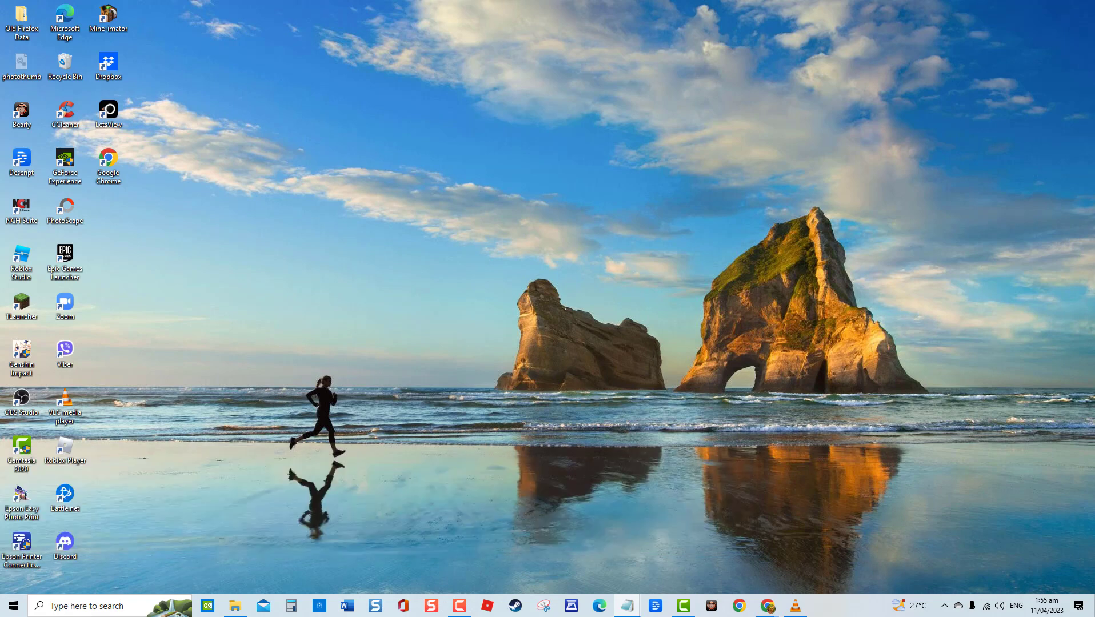
key(win+r)
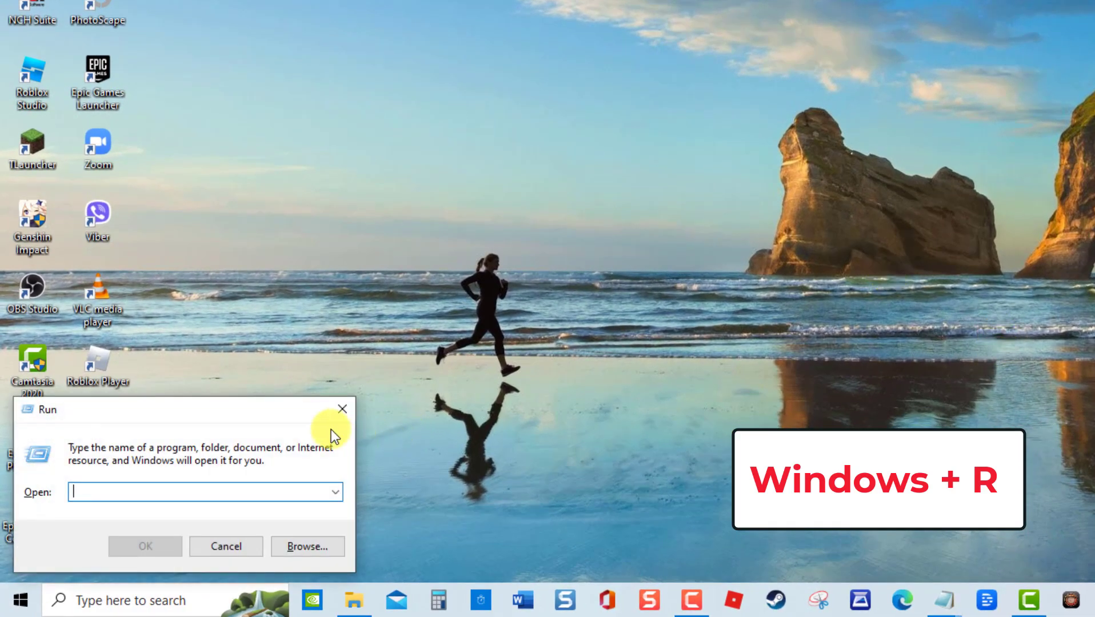
text(devmgmt.msc)
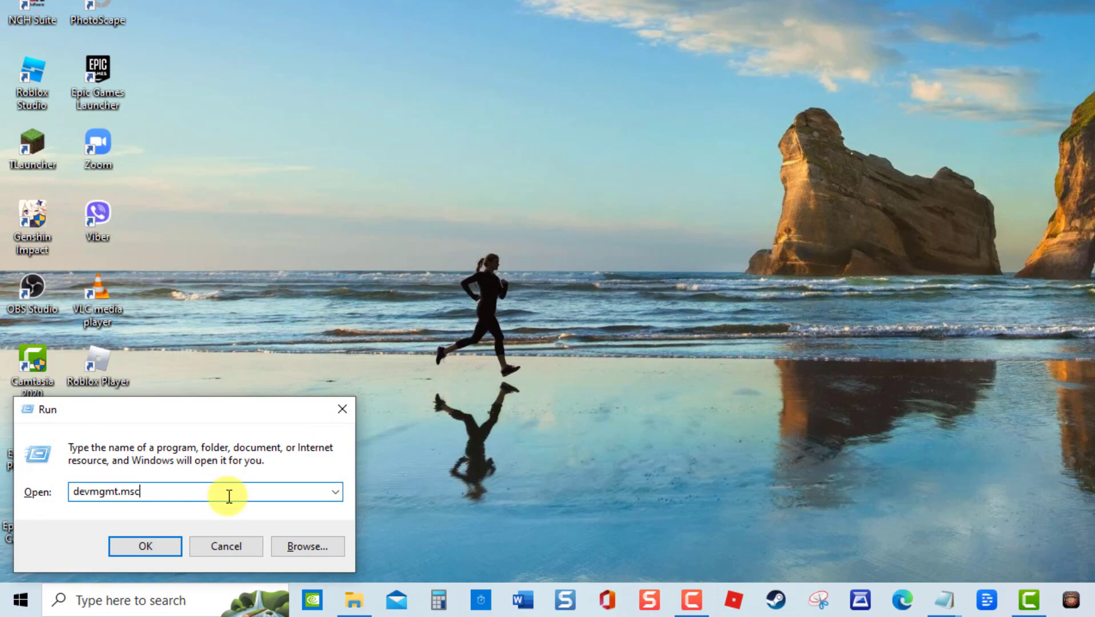
click(144, 547)
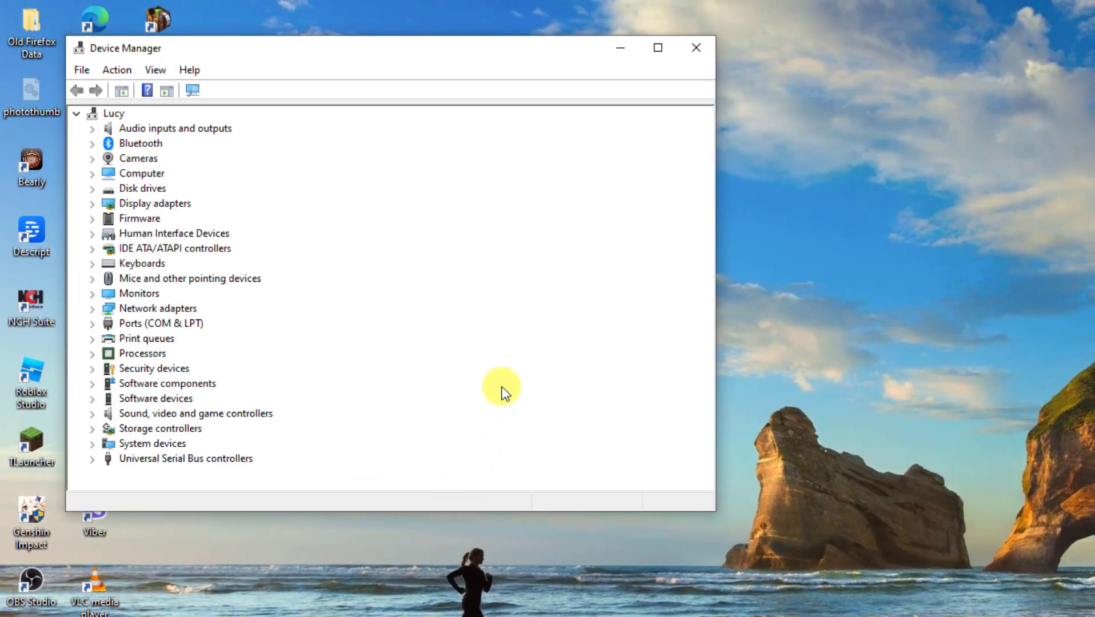
Expand Network adapters and select the TP-LINK Wireless USB Adapter for a driver update.
click(91, 307)
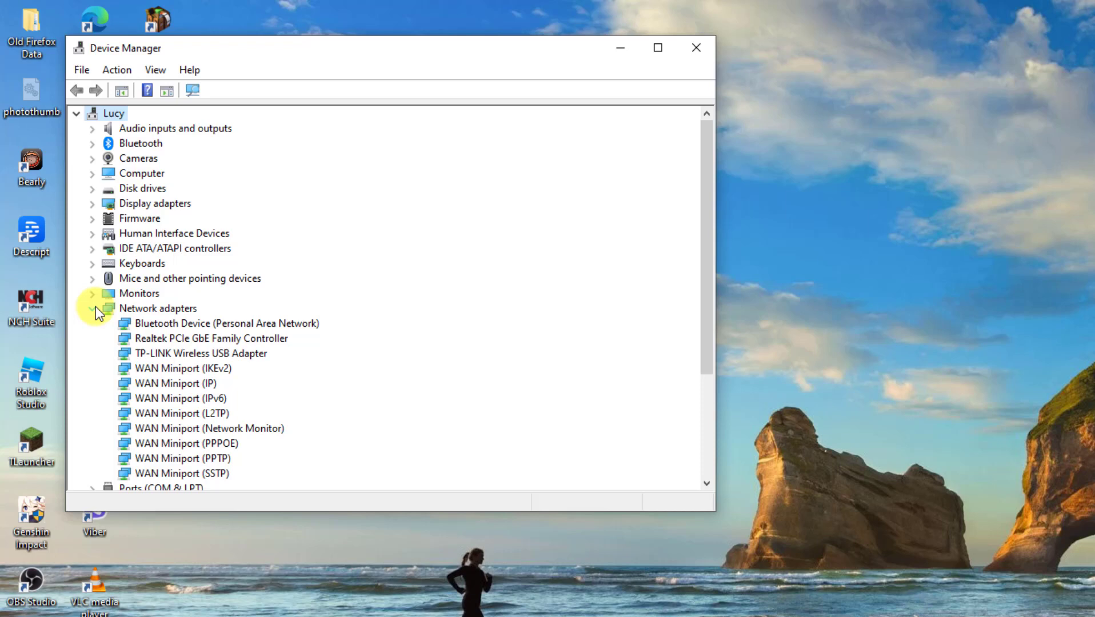
click(92, 308)
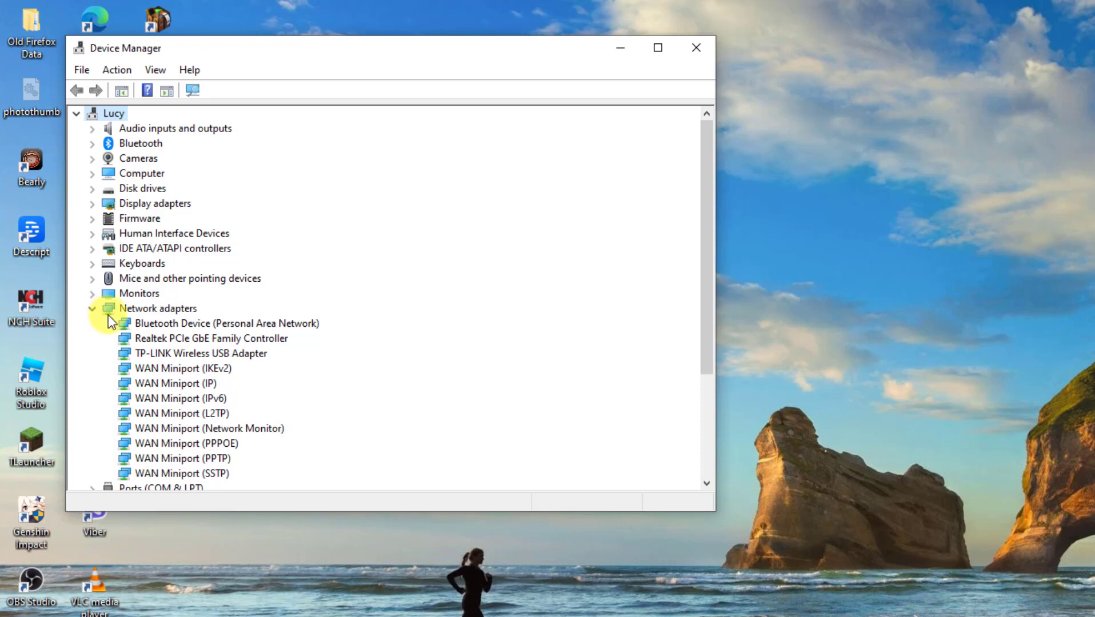
click(199, 352)
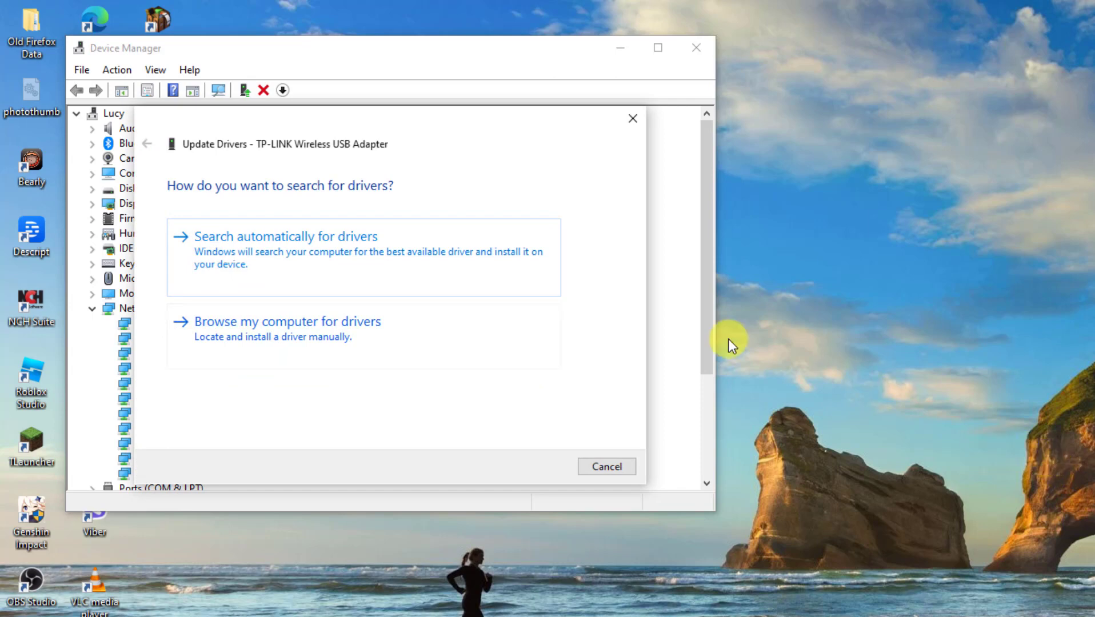
mouse_move(353, 271)
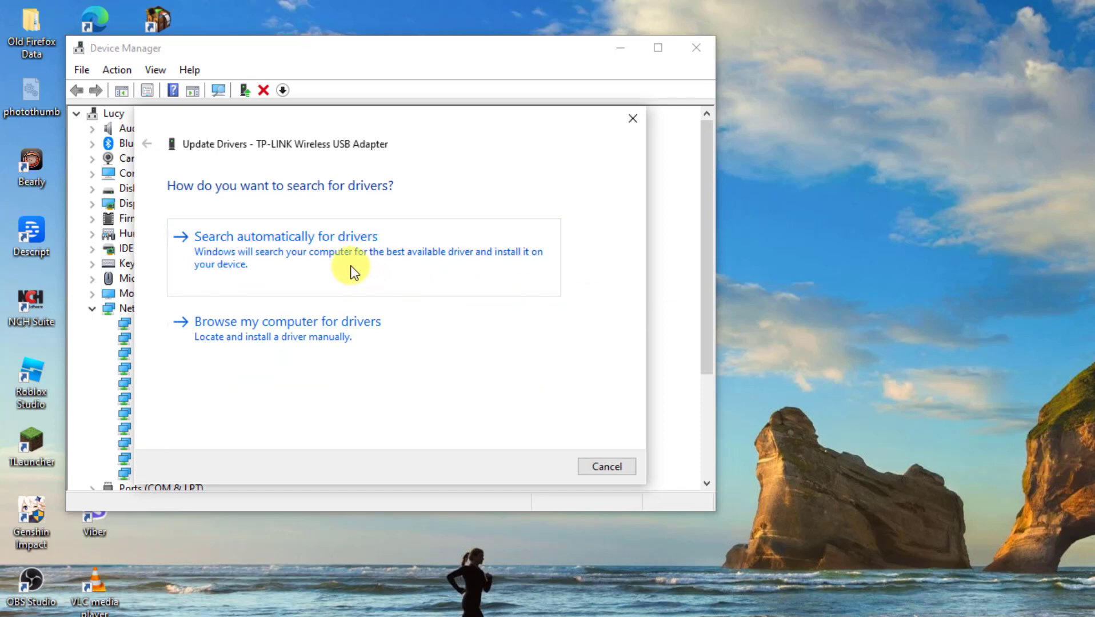
Search automatically for drivers, see the best driver is installed, then close Device Manager.
click(285, 236)
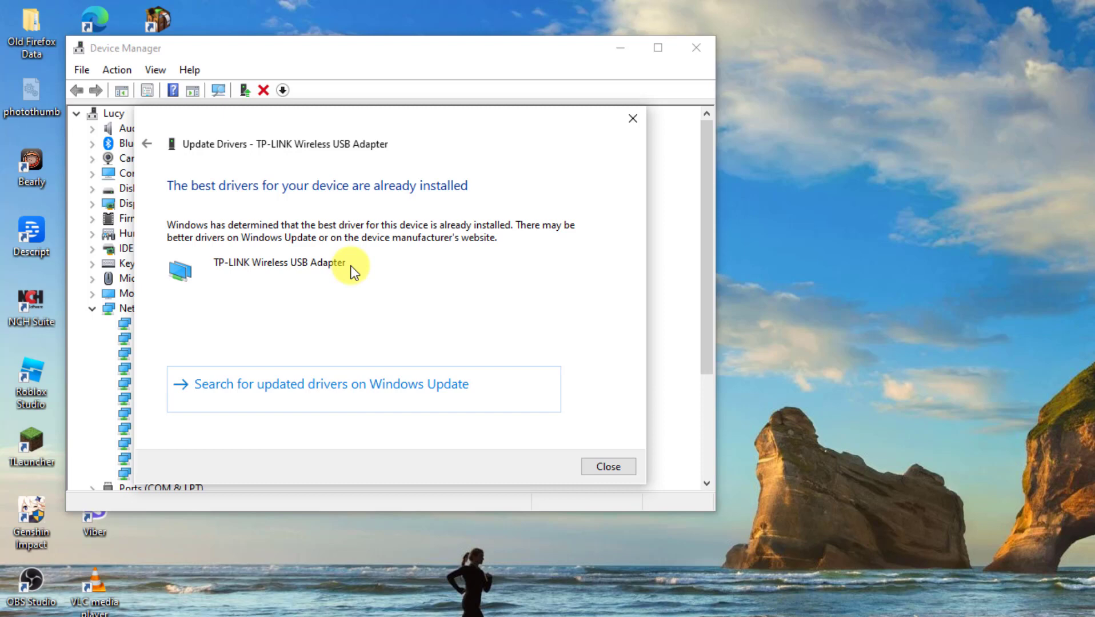
mouse_move(514, 327)
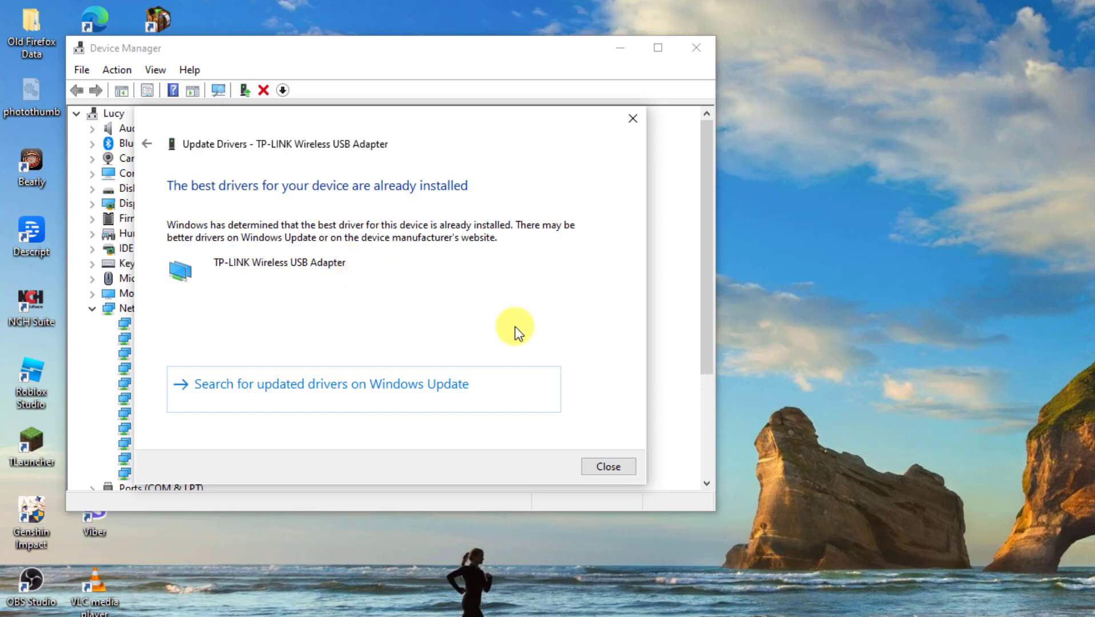
click(607, 466)
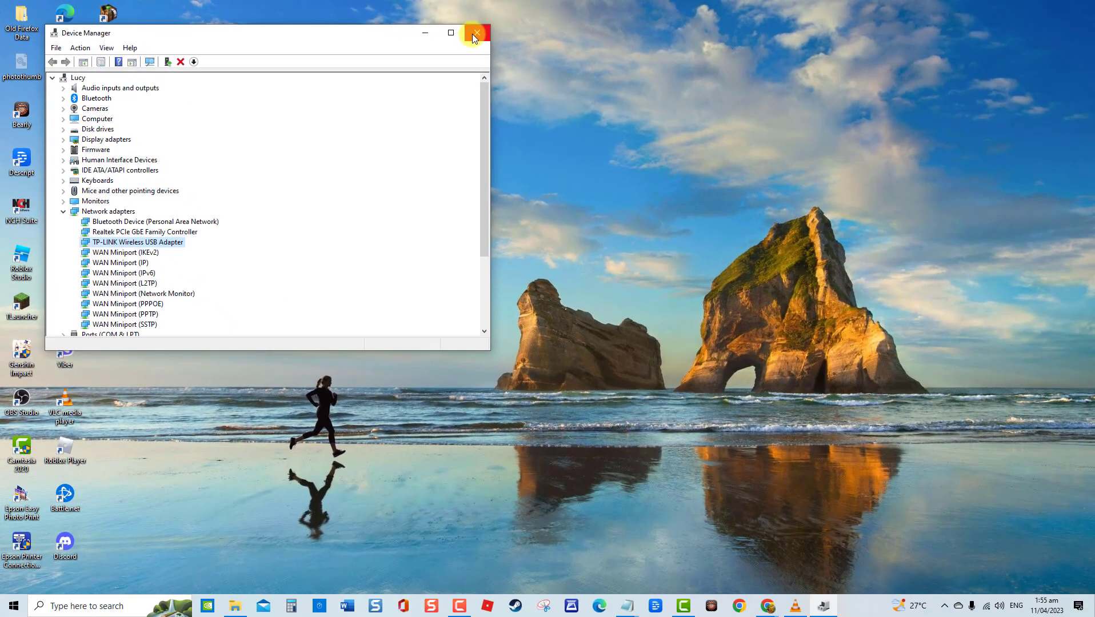
click(475, 33)
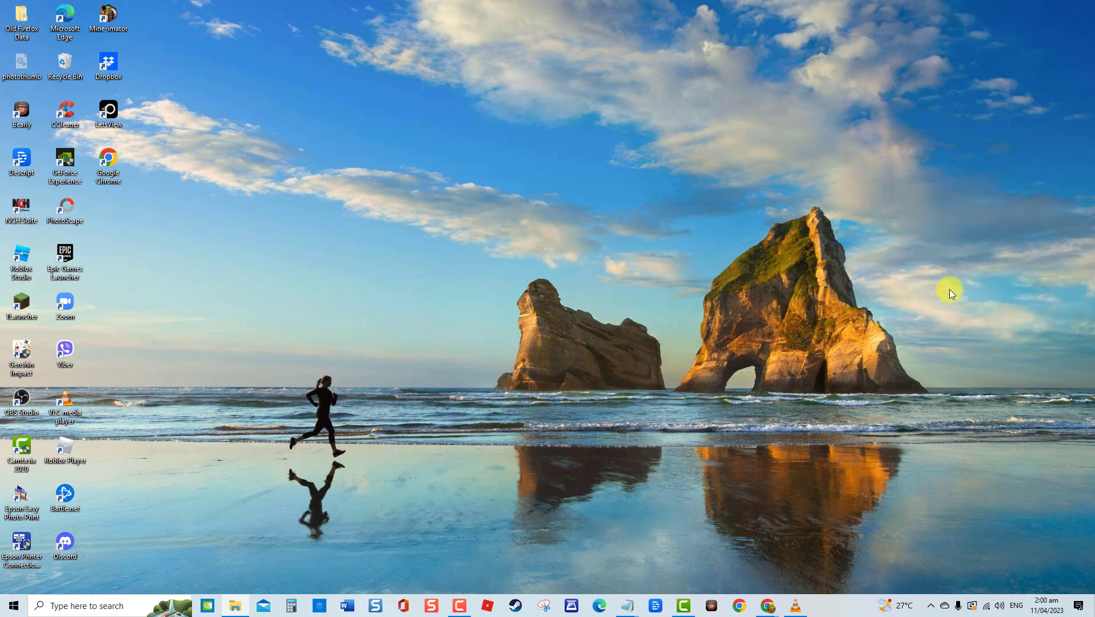
Search for 'system restore' and bring up the Control Panel results.
key(Win+r)
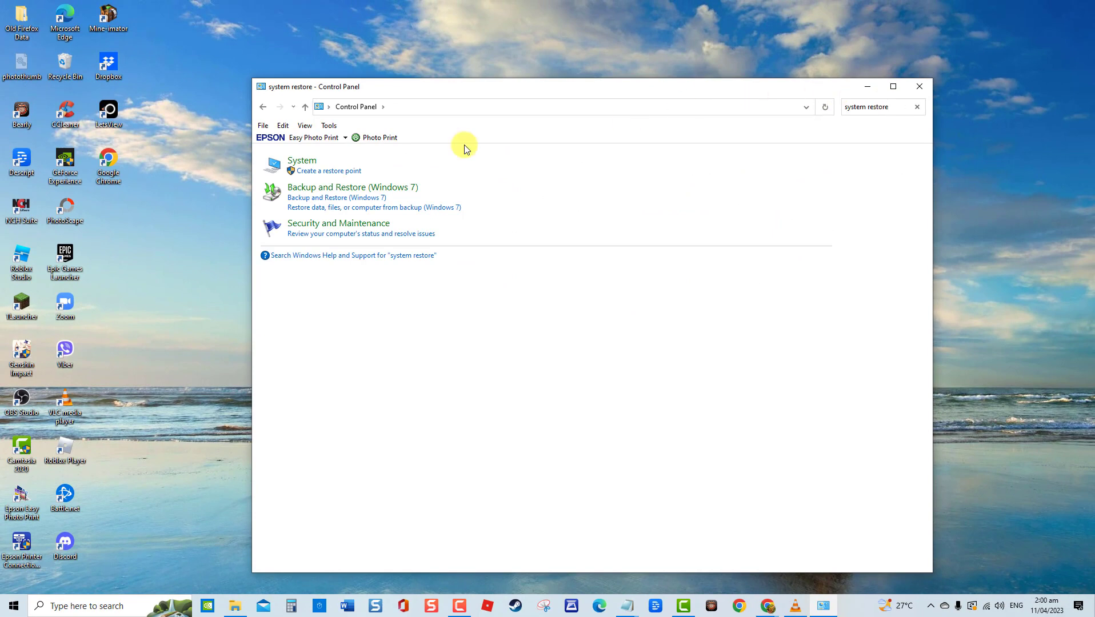
Start the System Restore wizard and opt to choose a different restore point.
click(328, 170)
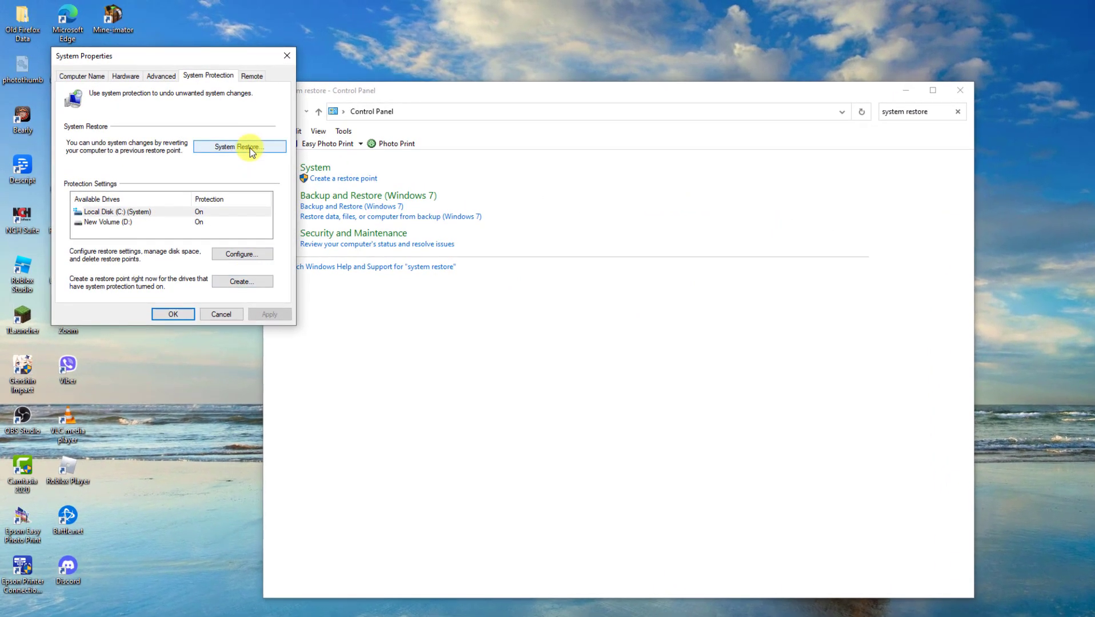
click(240, 146)
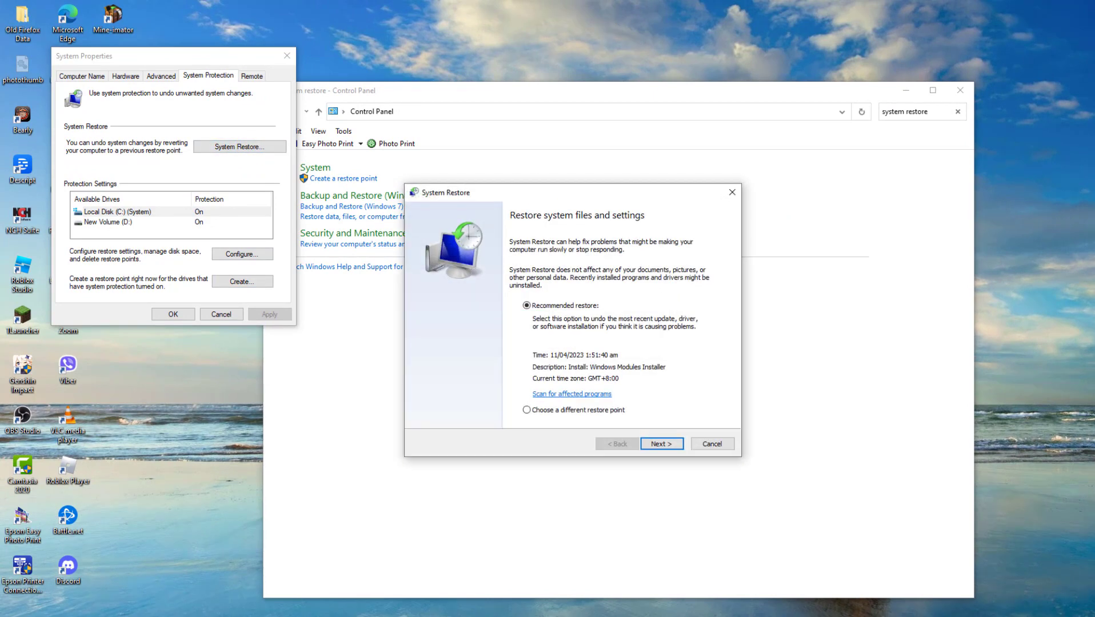
click(527, 410)
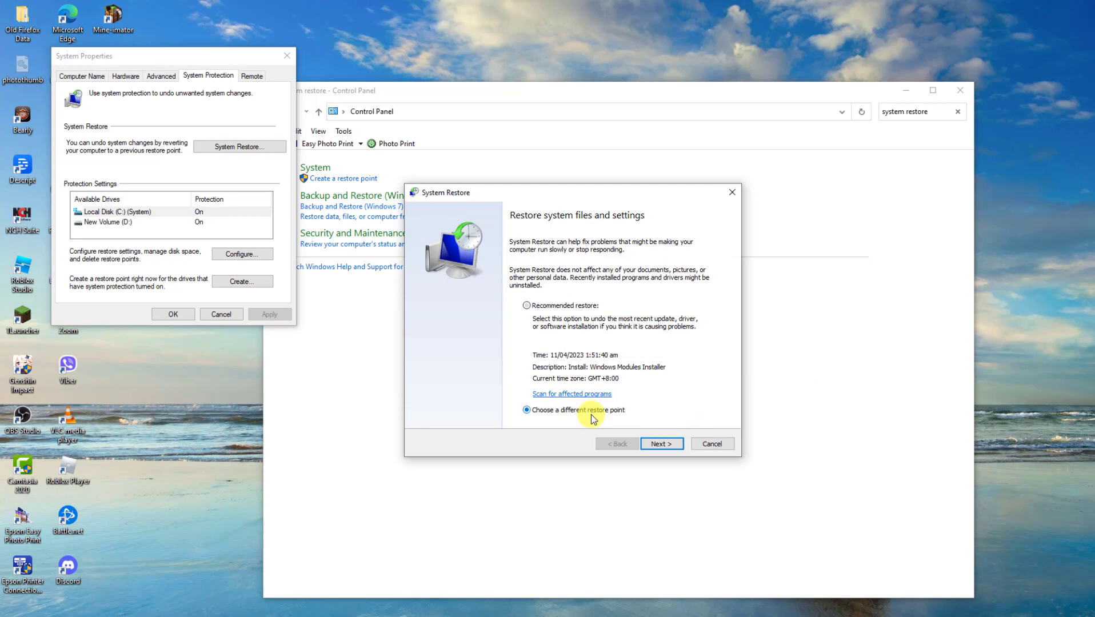
Reach confirmation of the Windows Modules Installer restore point, then close the wizard without restoring.
click(660, 443)
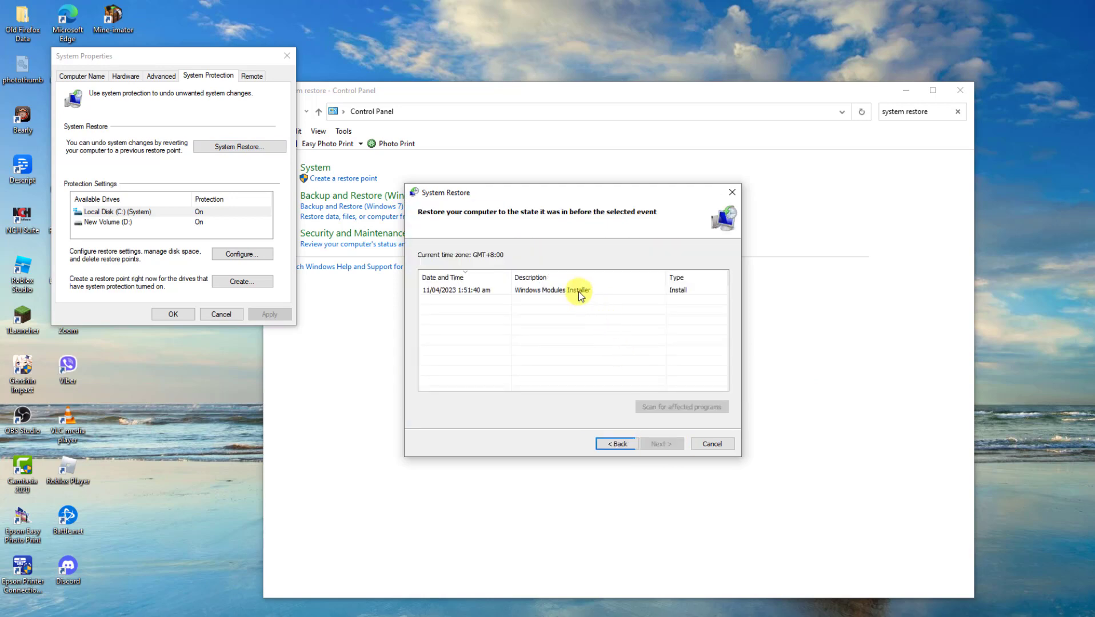
click(659, 444)
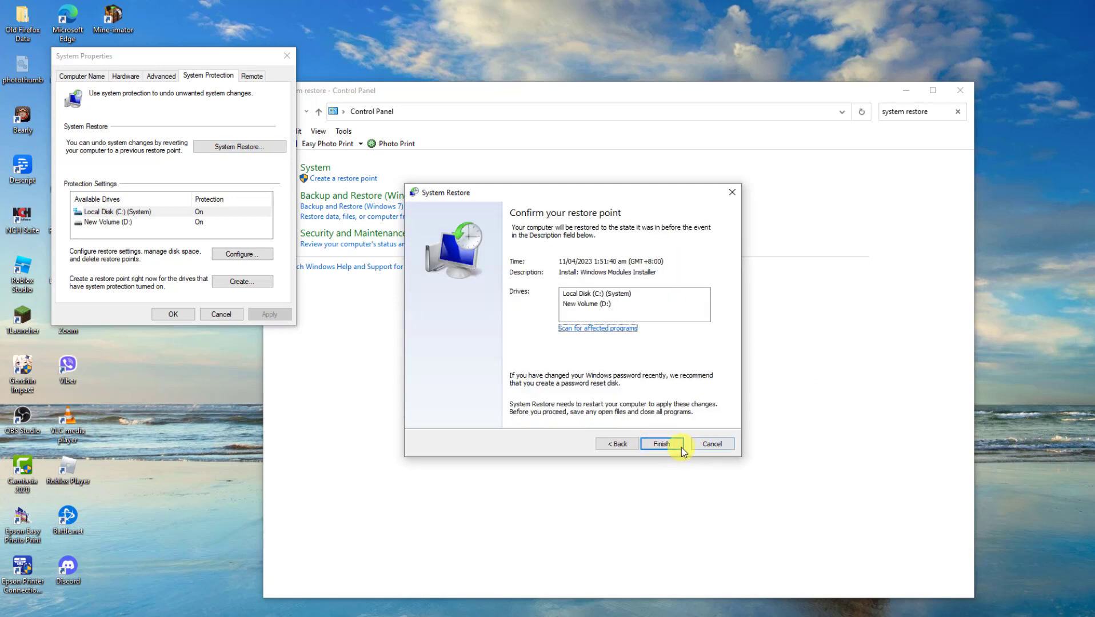
mouse_move(735, 207)
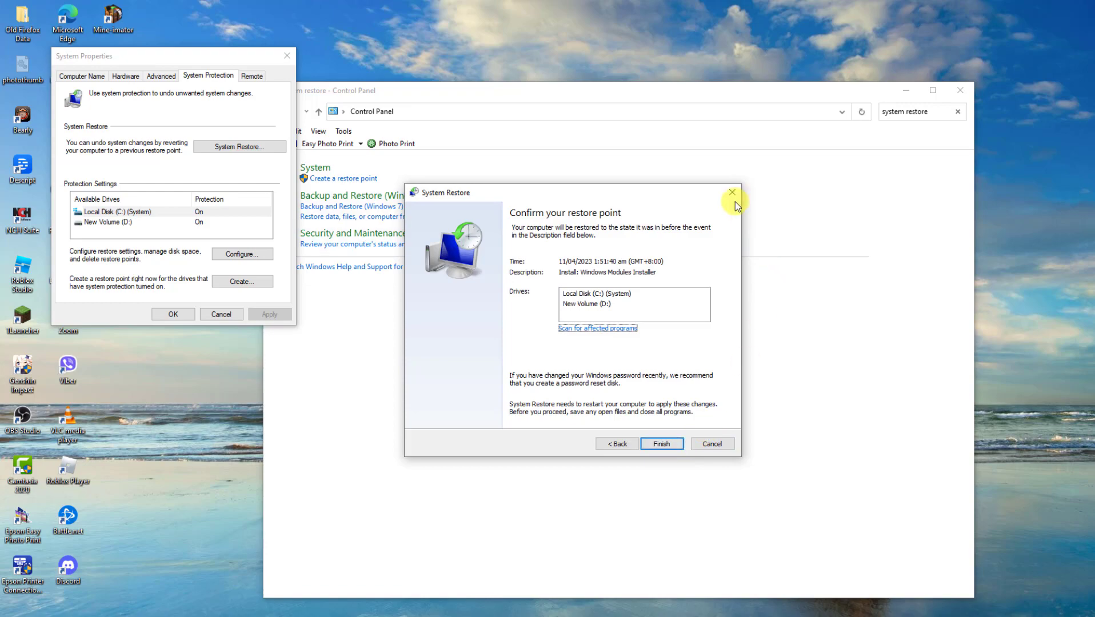
click(731, 192)
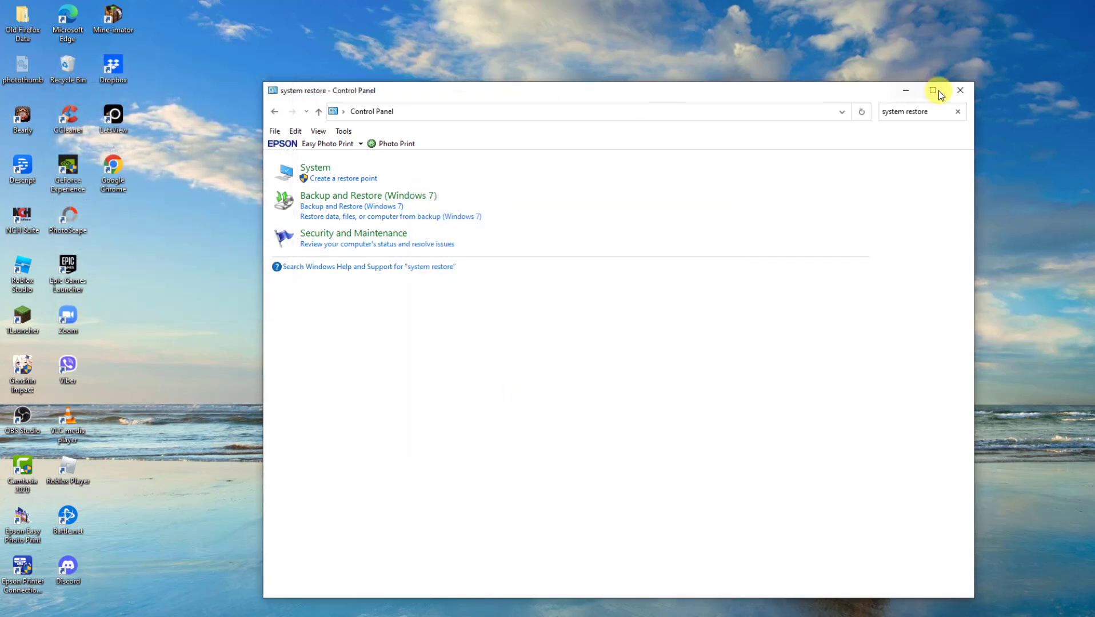
Close Control Panel and dismiss the briefly opened Start menu, leaving a clear desktop.
click(959, 90)
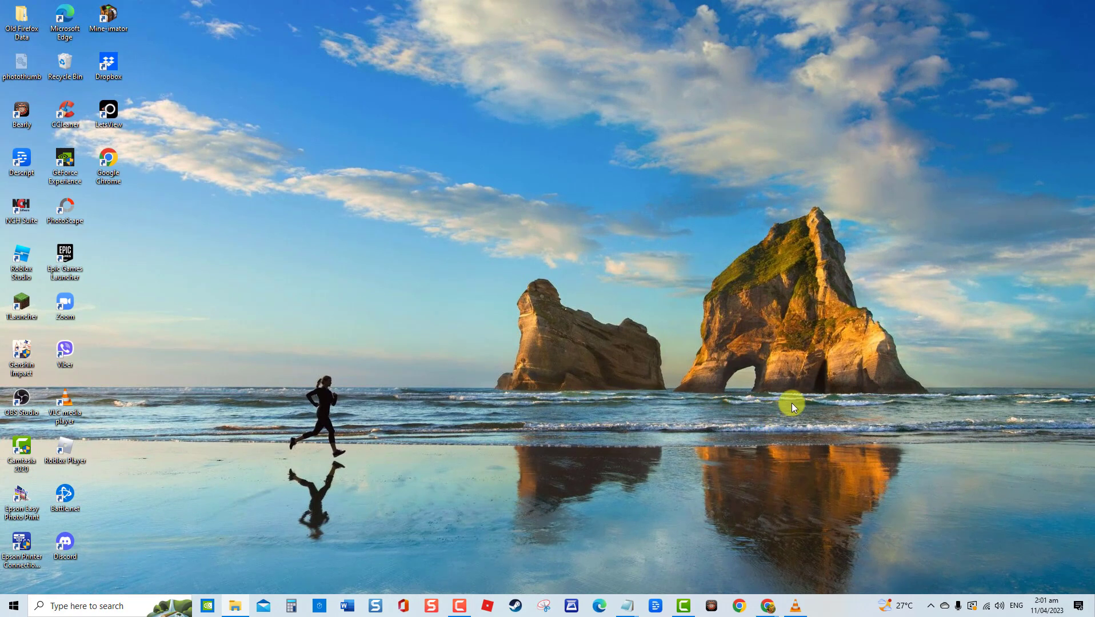
click(12, 606)
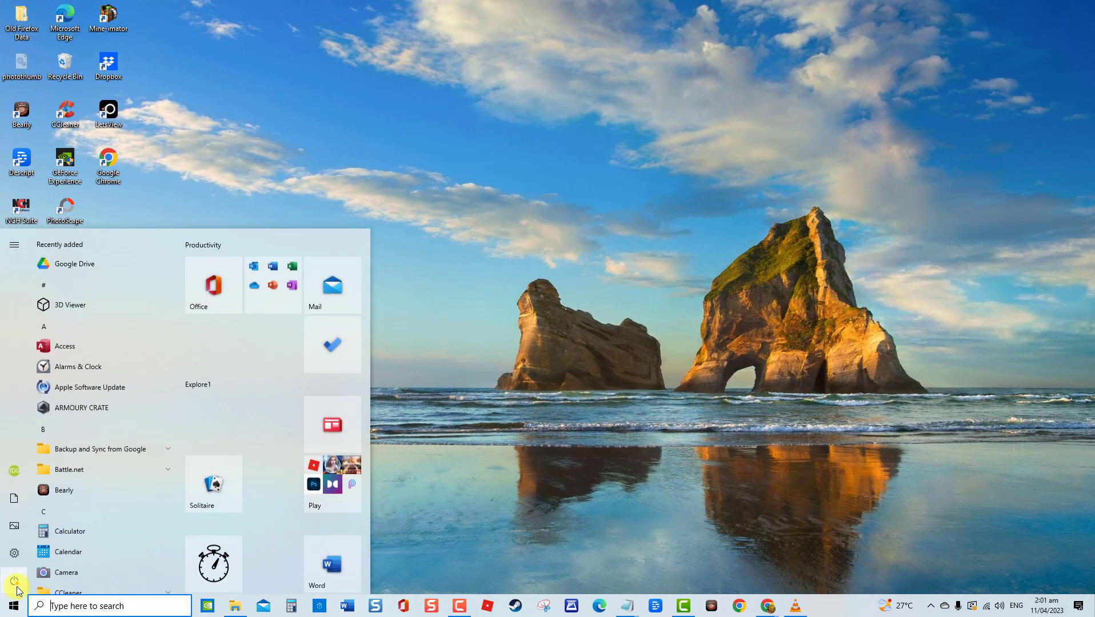
click(14, 582)
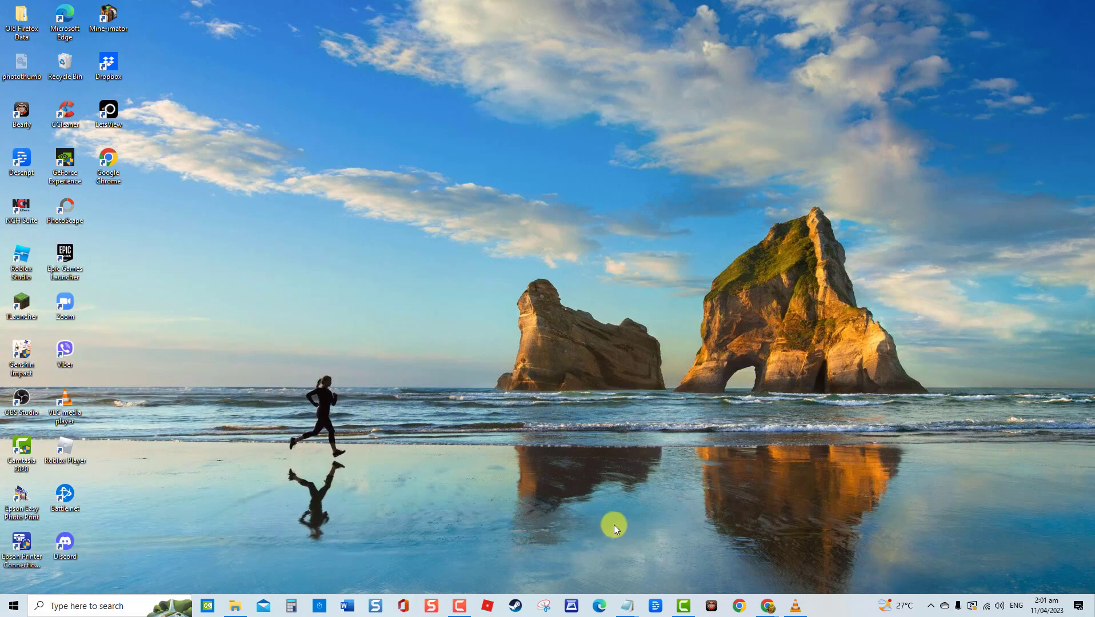
mouse_move(822, 549)
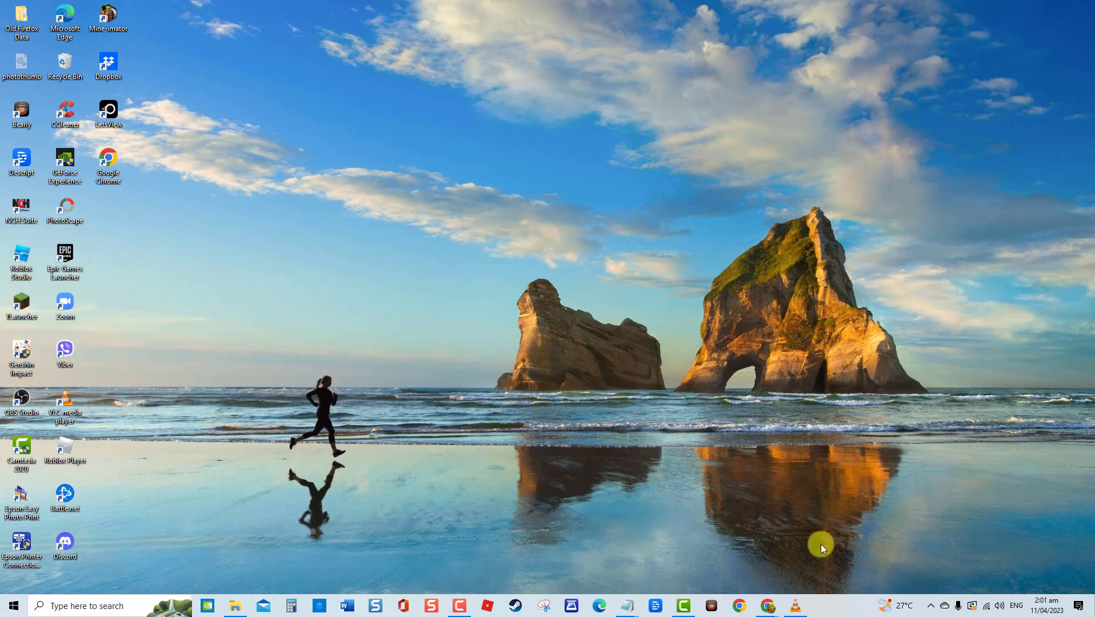